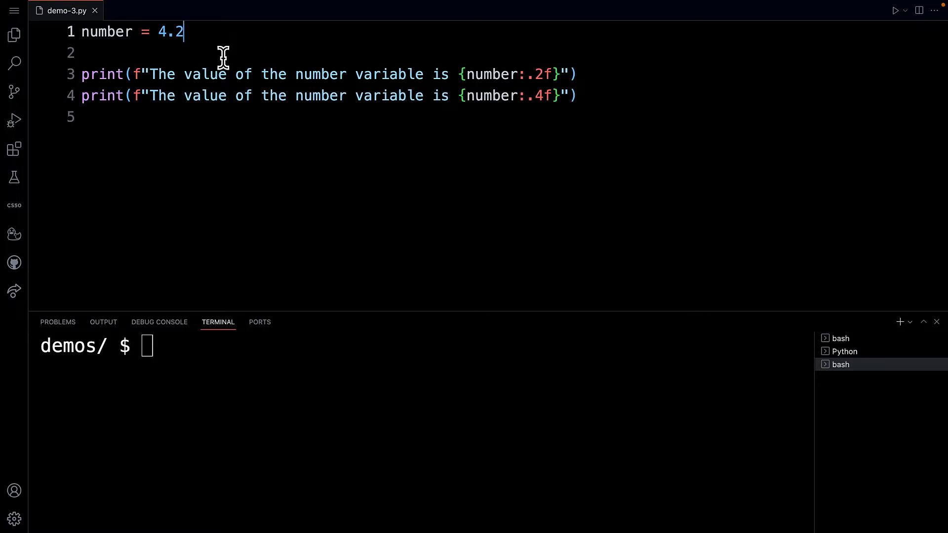
pyautogui.moveTo(201, 59)
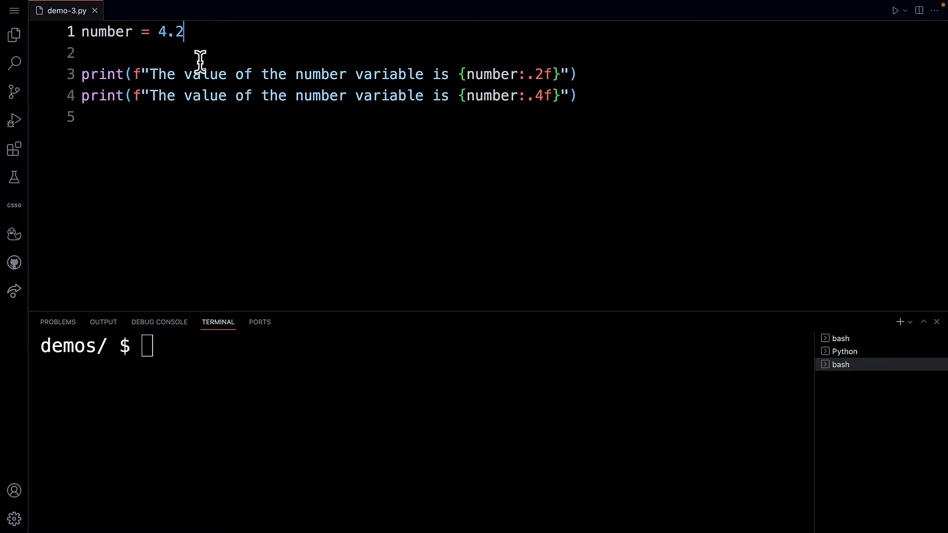
# Open an empty line 3 after number = 4.2, above the two f-string prints.
pyautogui.click(132, 73)
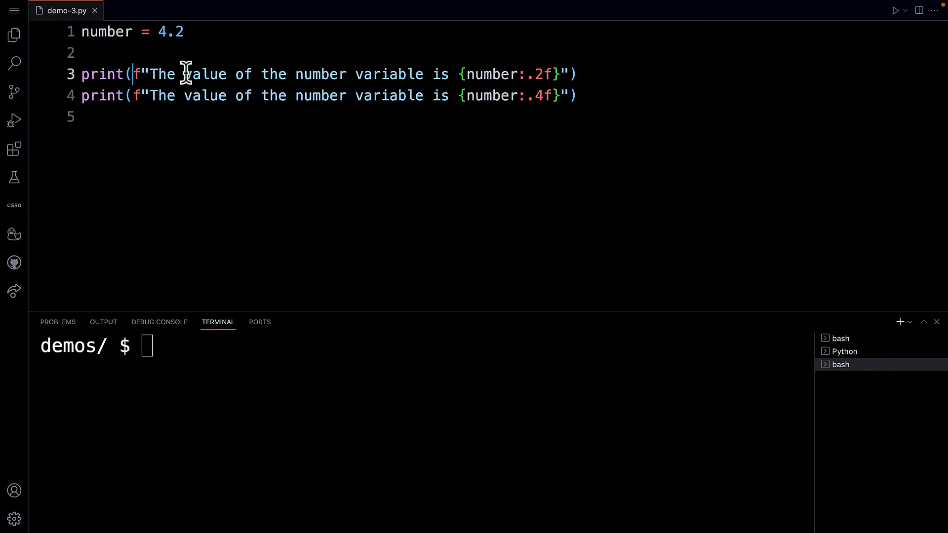
pyautogui.moveTo(368, 78)
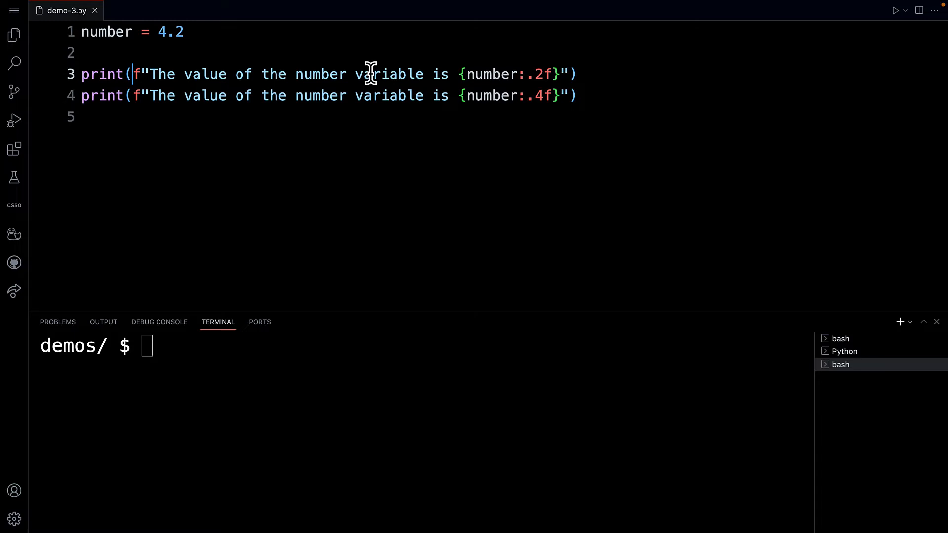
pyautogui.moveTo(129, 49)
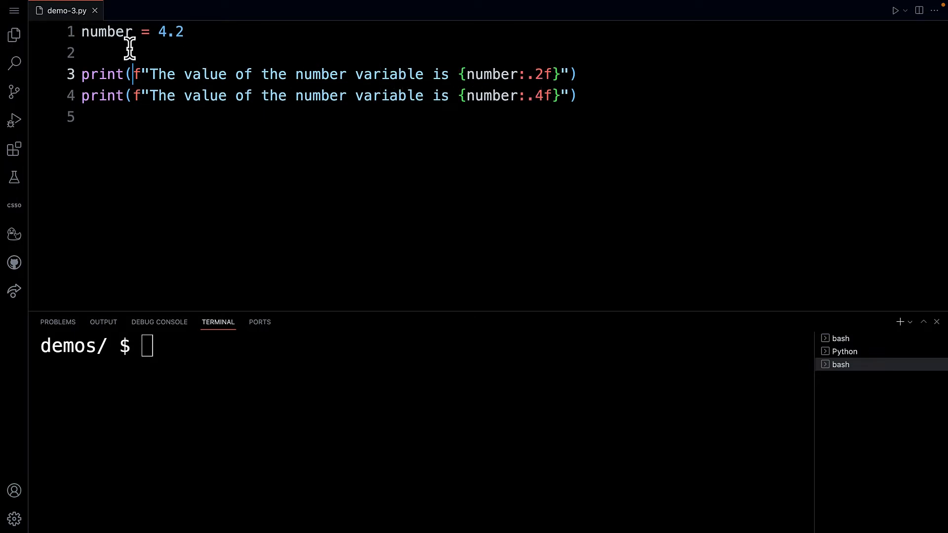
pyautogui.moveTo(550, 81)
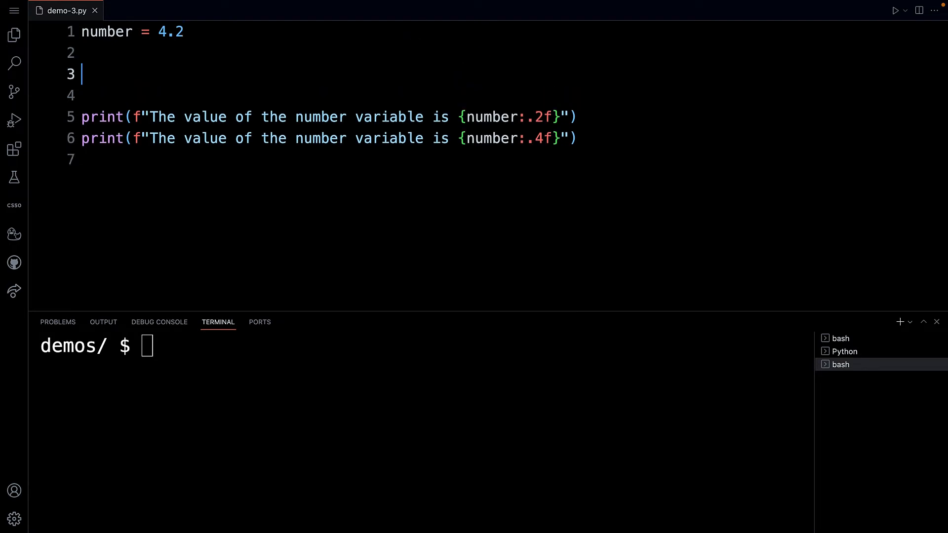
# Write the comment '# 4.20' on the new blank line.
pyautogui.write('# 4.20')
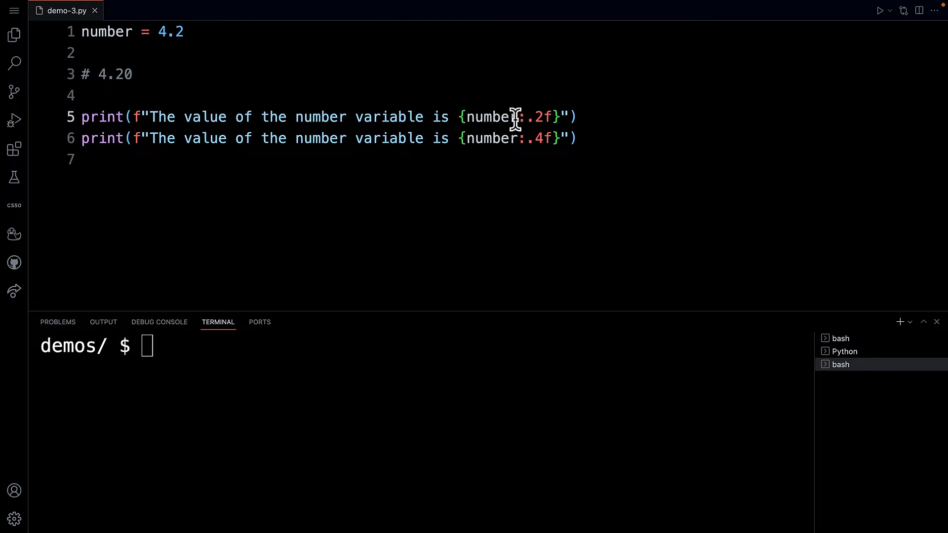
pyautogui.moveTo(493, 117)
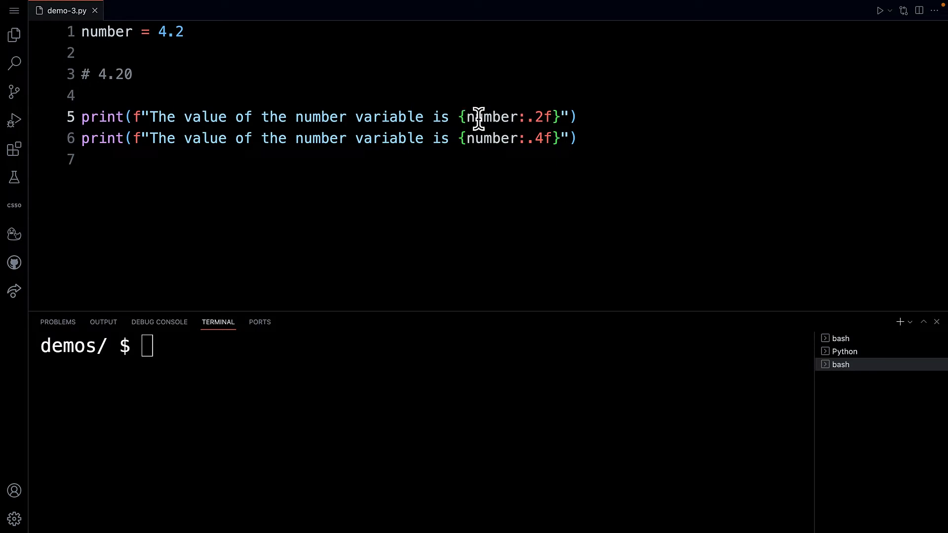
pyautogui.moveTo(521, 116)
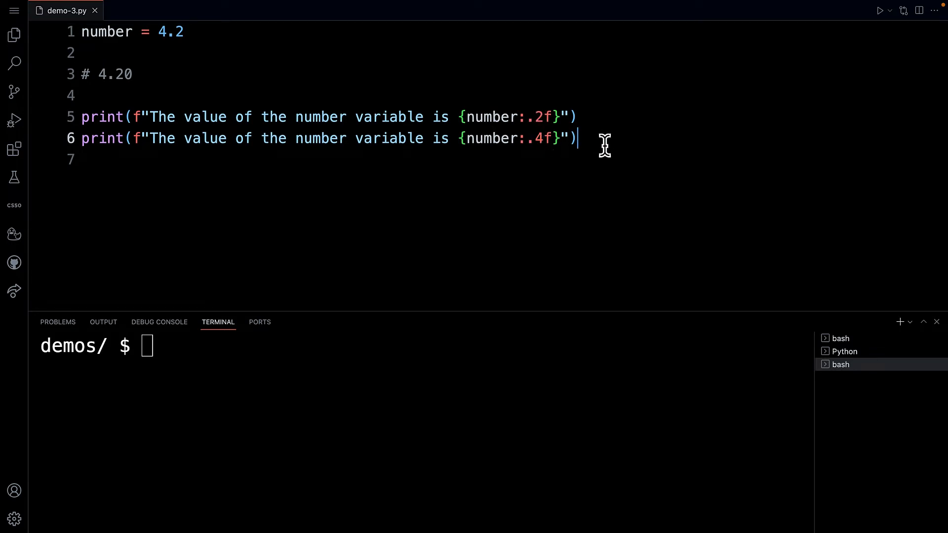
pyautogui.moveTo(244, 358)
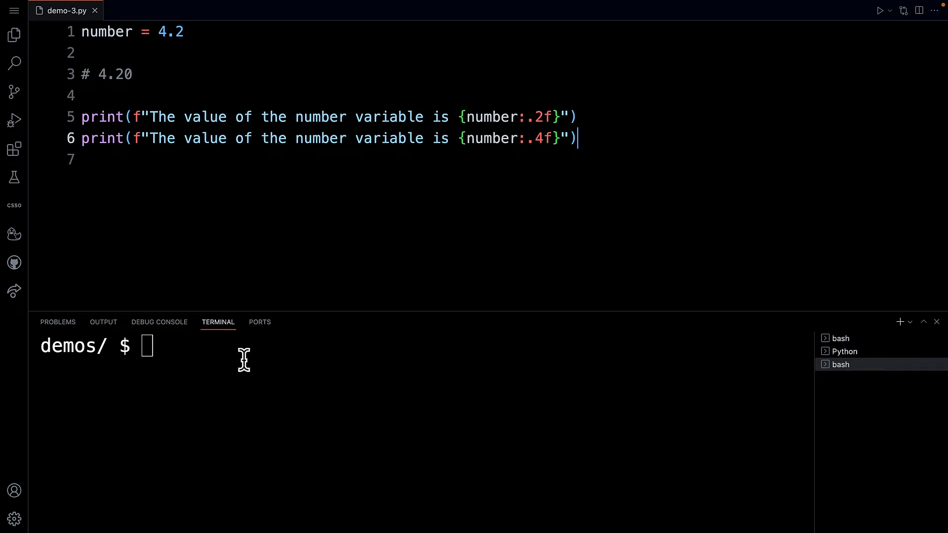
# Clear the terminal, run python demo-3.py, and highlight the 4.20 and 4.2000 outputs.
pyautogui.write('clear')
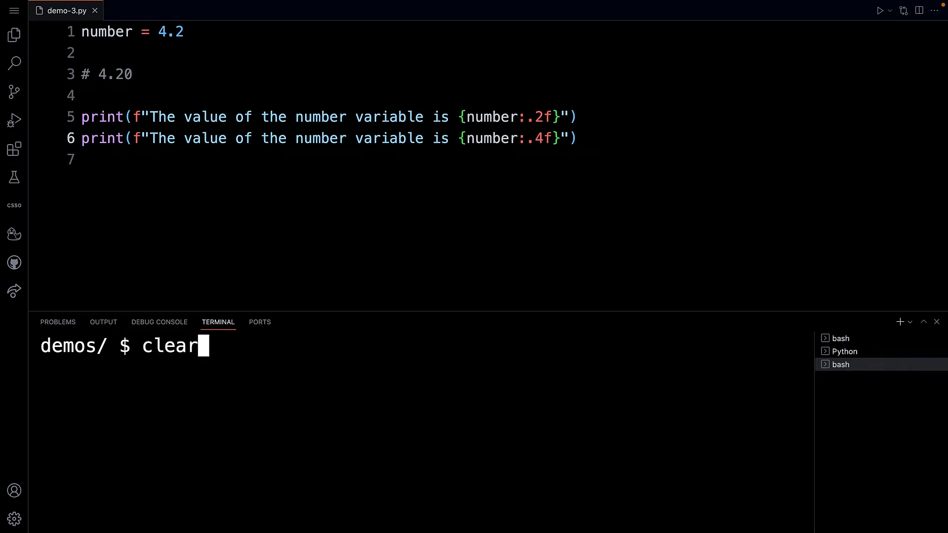
pyautogui.write('python demo-3.py')
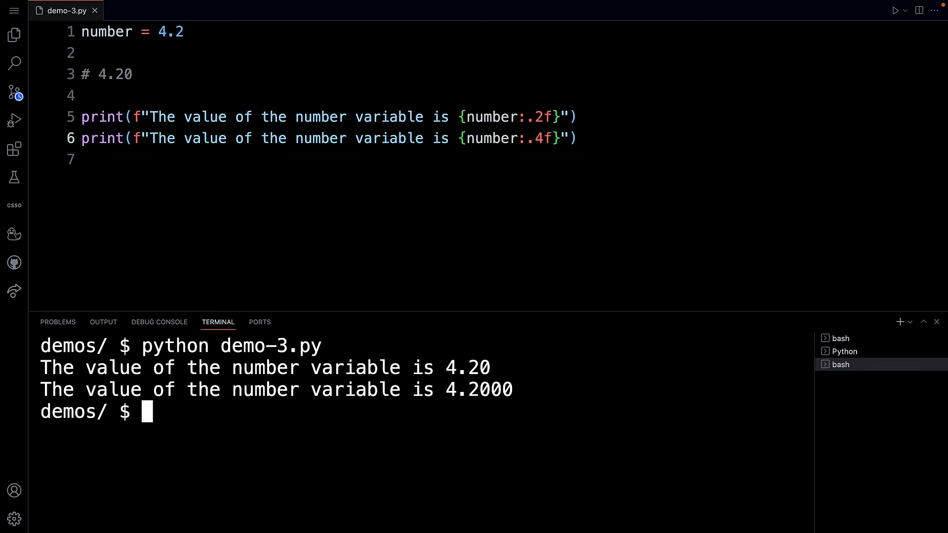
pyautogui.doubleClick(468, 367)
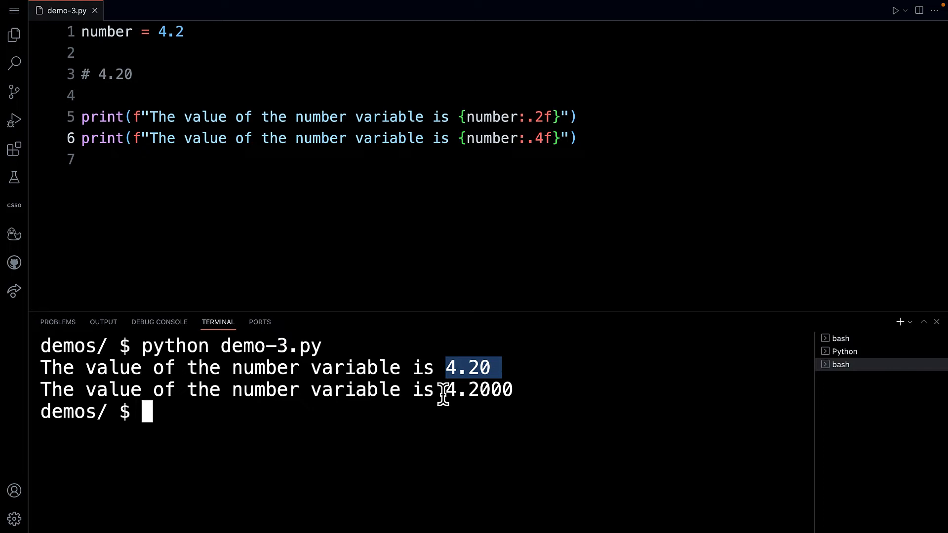
pyautogui.doubleClick(478, 389)
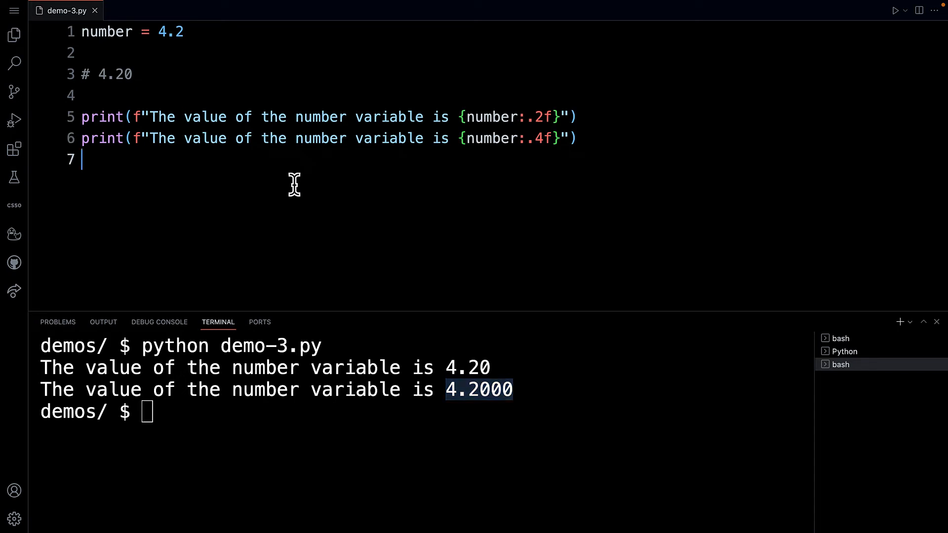
# Change number from 4.2 to 1004.2 and rerun python demo-3.py.
pyautogui.click(181, 31)
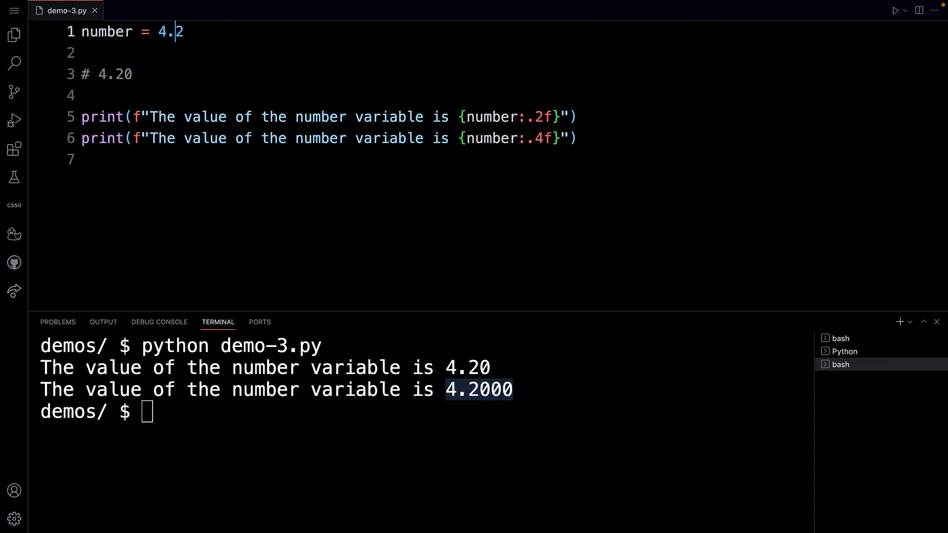
pyautogui.write('100')
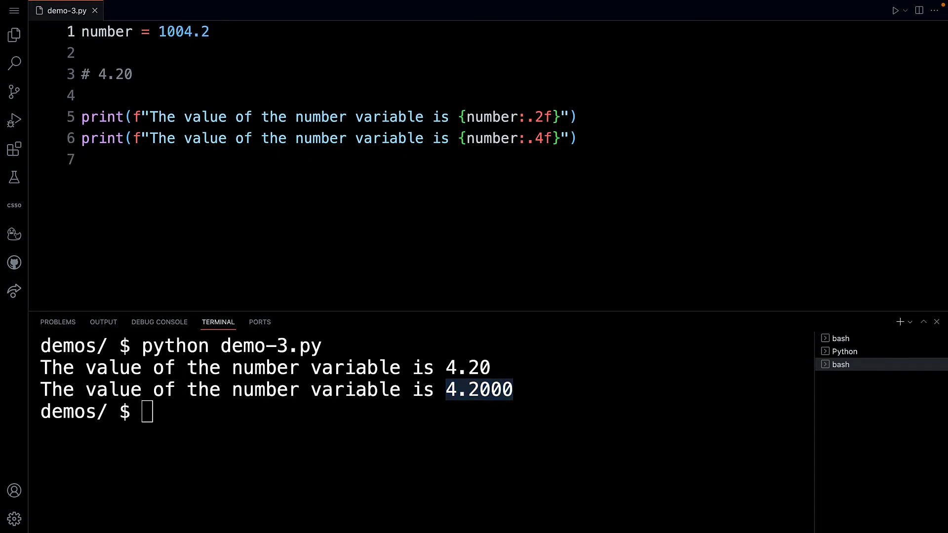
pyautogui.moveTo(218, 378)
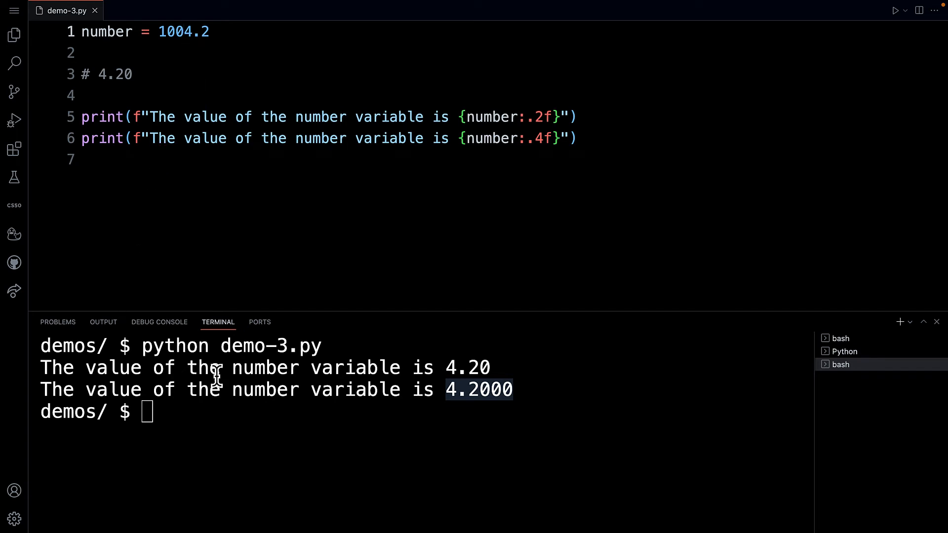
pyautogui.write('python demo-3.py')
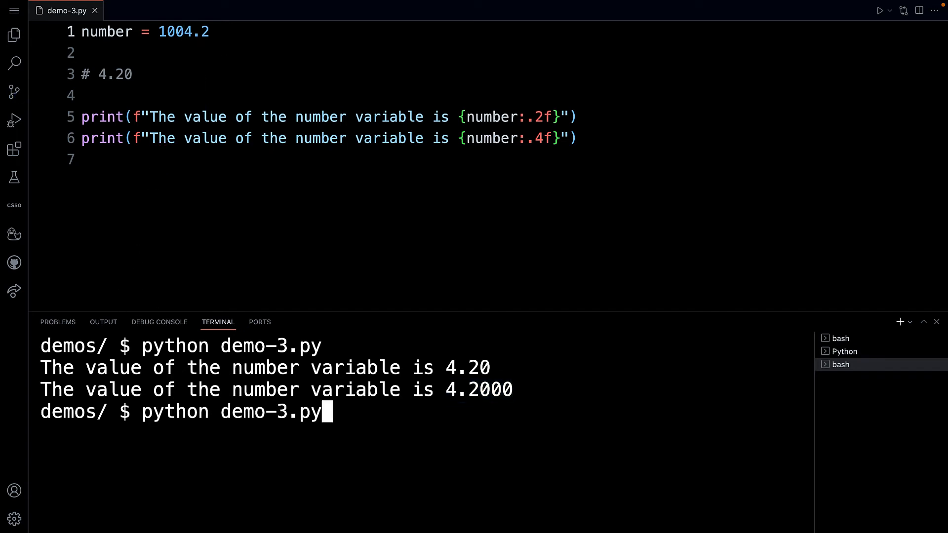
pyautogui.press('enter')
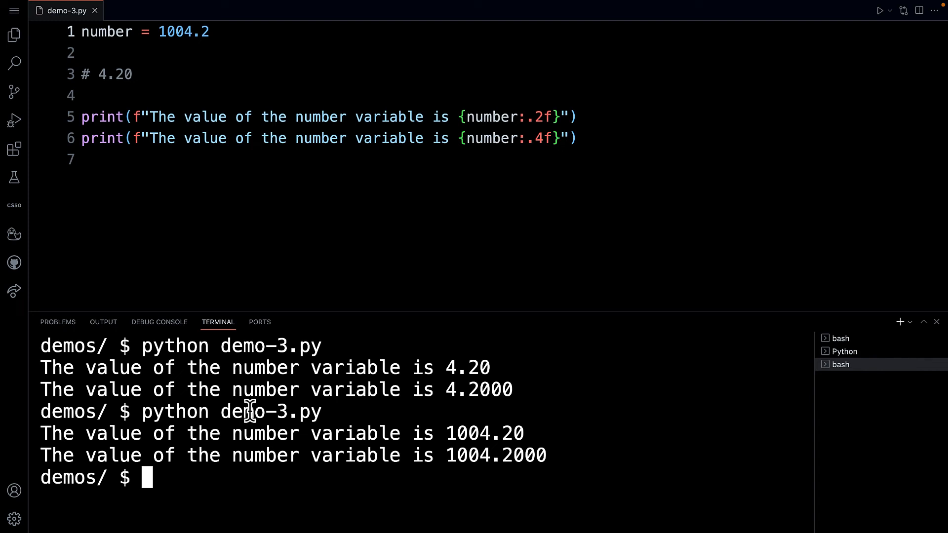
pyautogui.moveTo(529, 115)
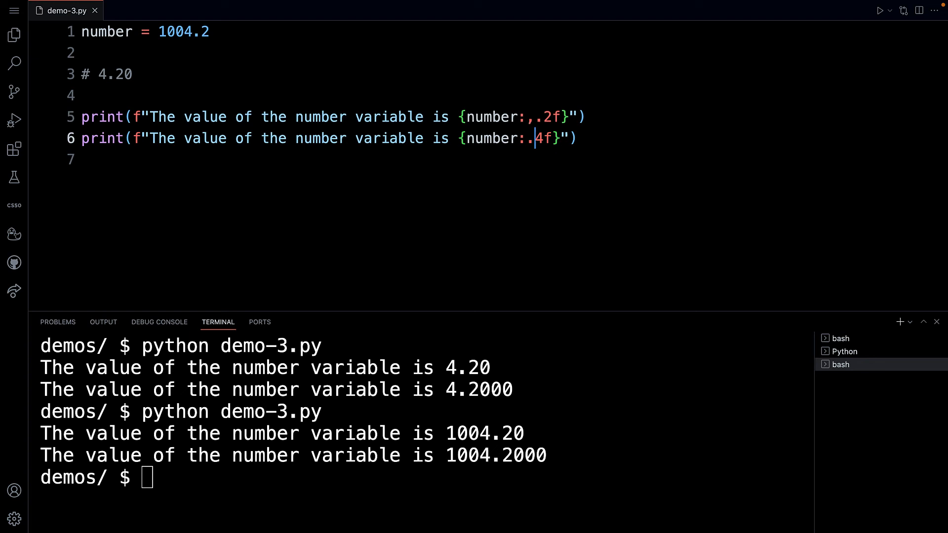
# Add a comma thousands separator to the format specs, clear the terminal and rerun.
pyautogui.write(',')
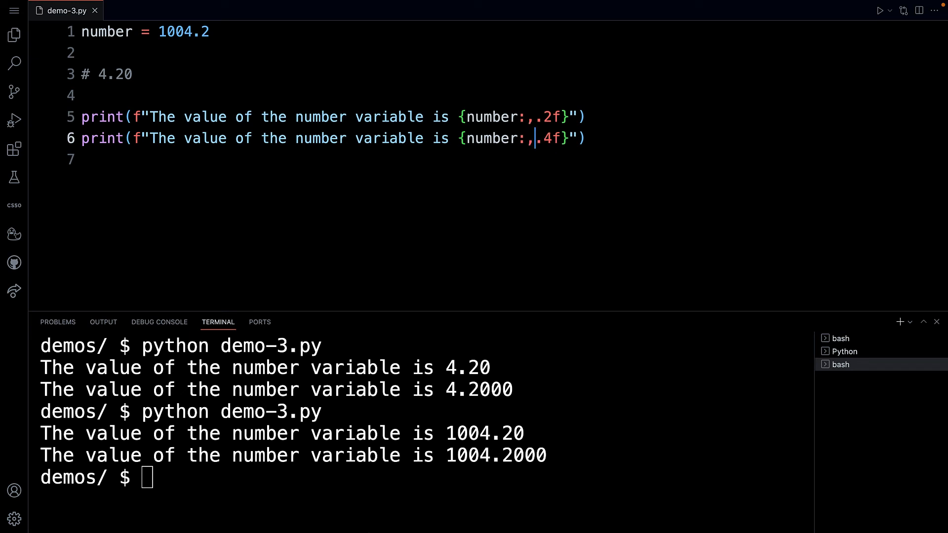
pyautogui.write('clear')
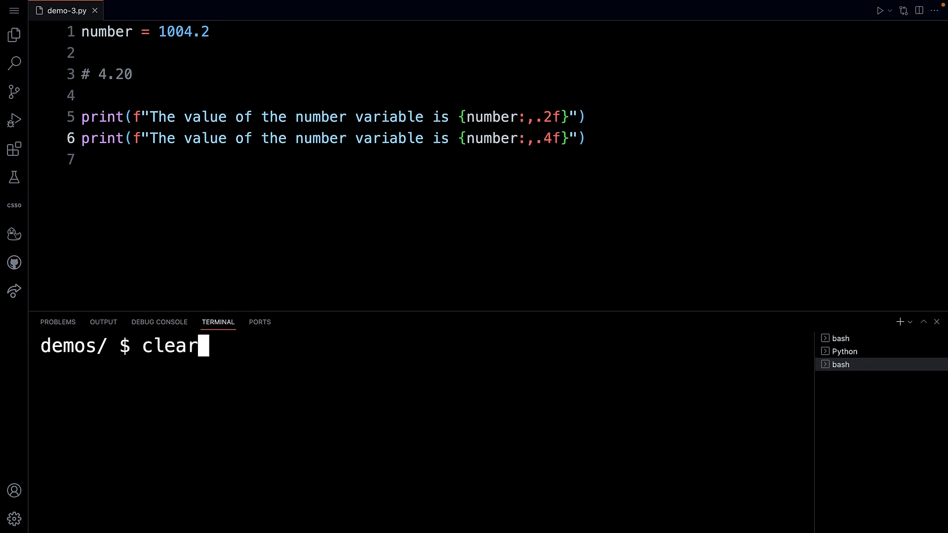
pyautogui.press('enter')
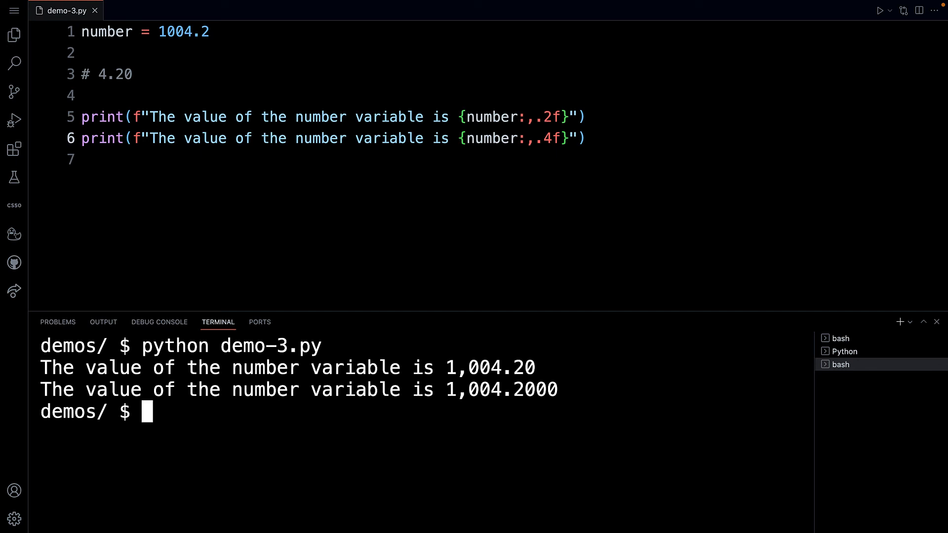